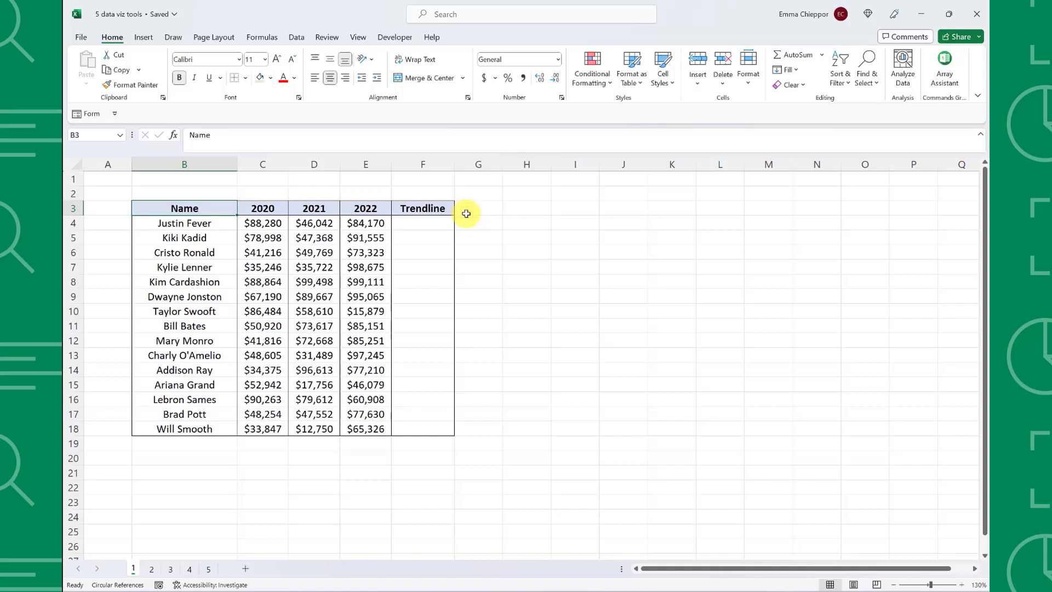
Add line sparklines to the Trendline column from F4, using data range C4:E4.
left_click(422, 223)
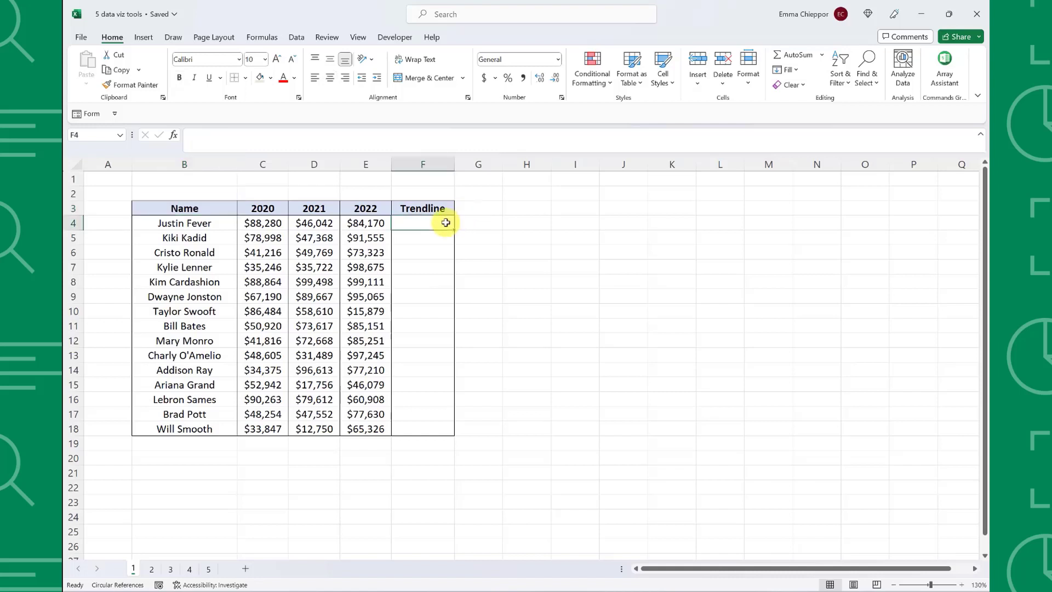
mouse_move(143, 37)
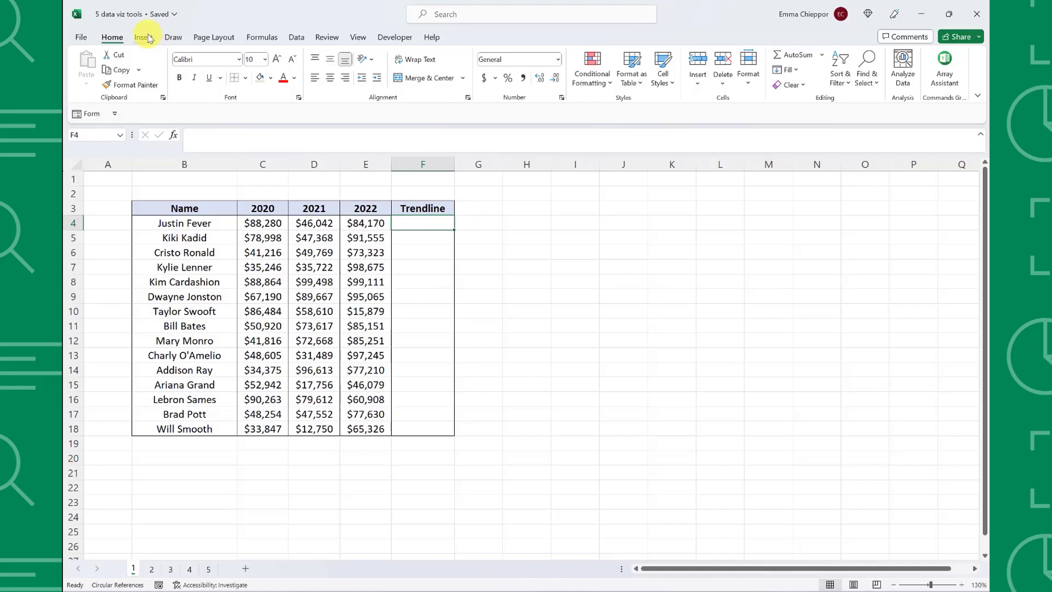
left_click(143, 37)
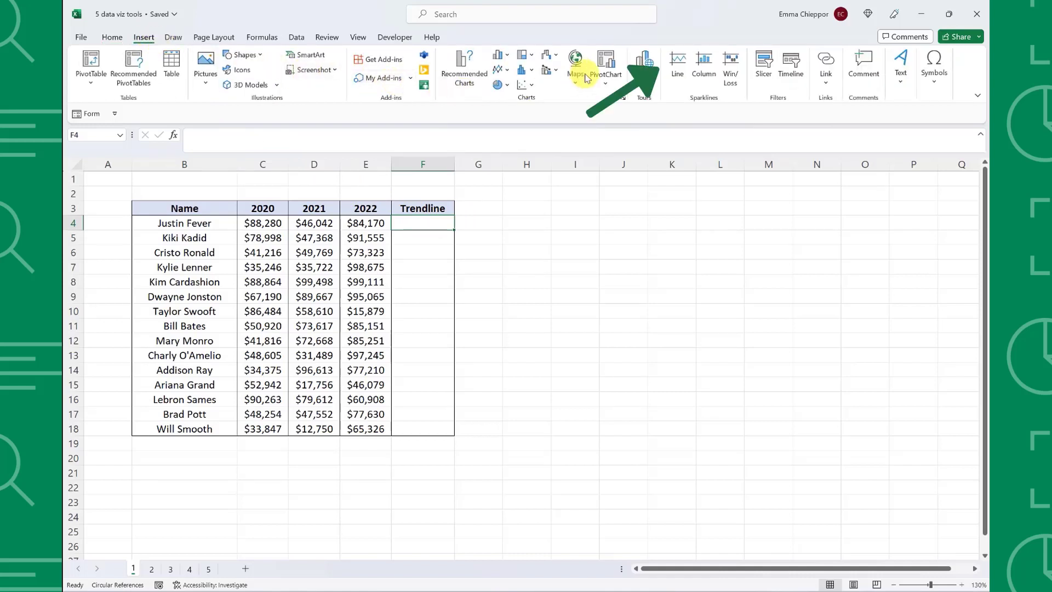
left_click(677, 60)
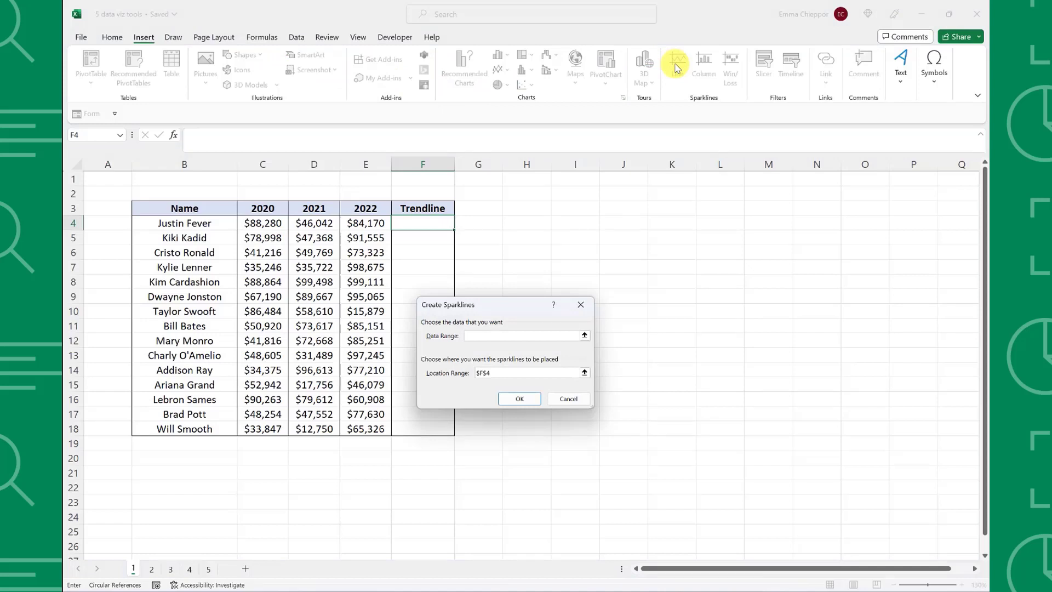
mouse_move(601, 114)
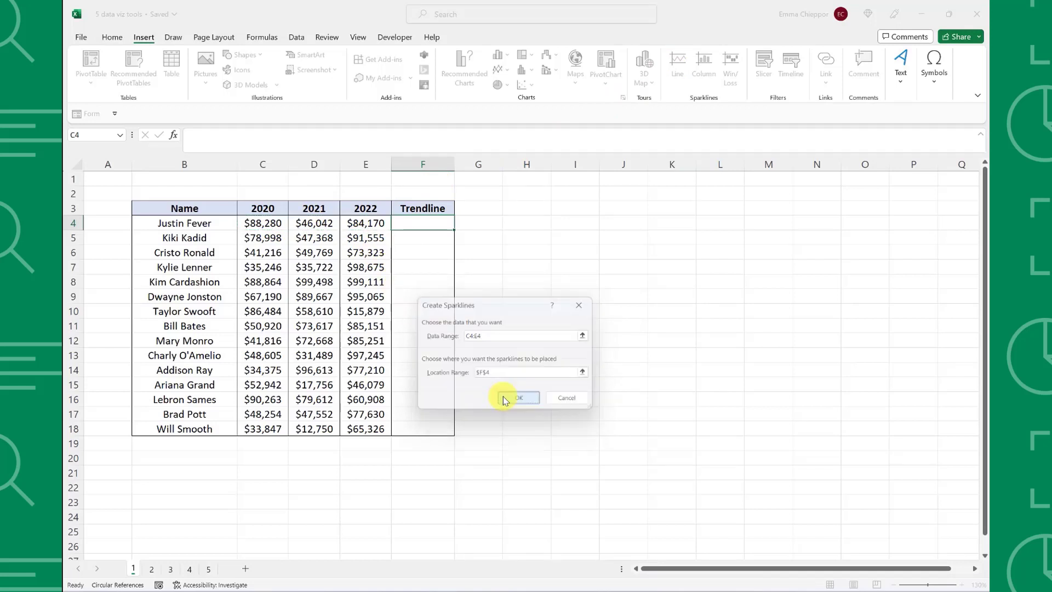
left_click(519, 398)
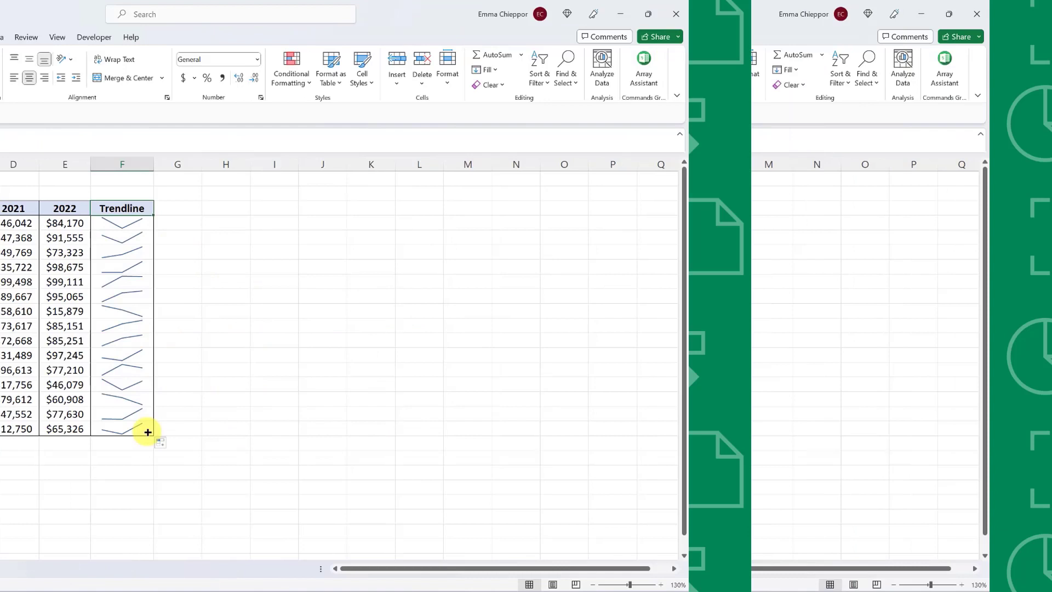
On sheet 2, save and enter =REPT("|",C4) in the first Chart cell D4.
left_click(151, 569)
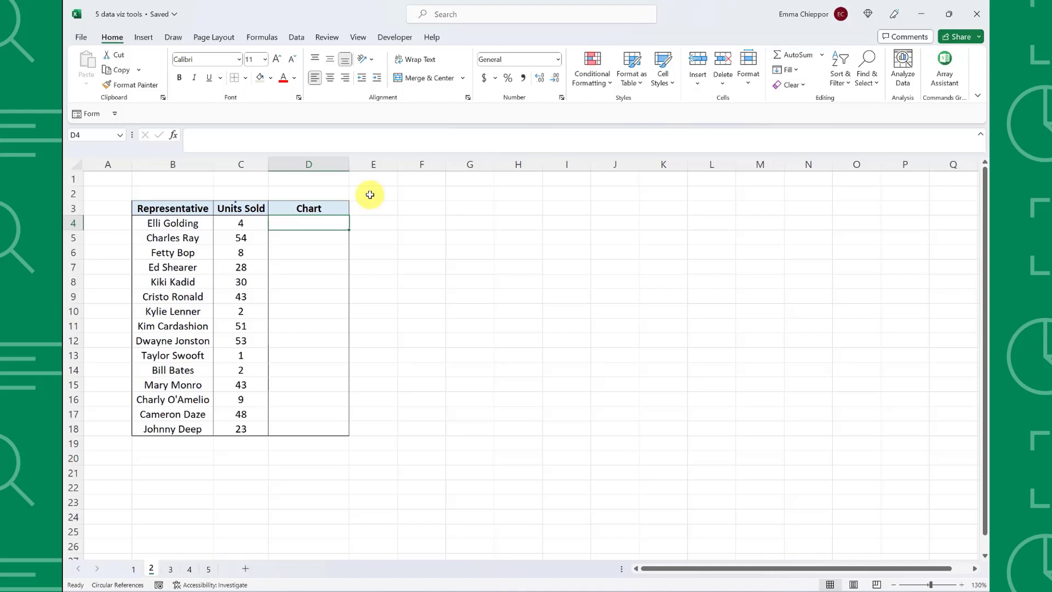
key("ctrl+s")
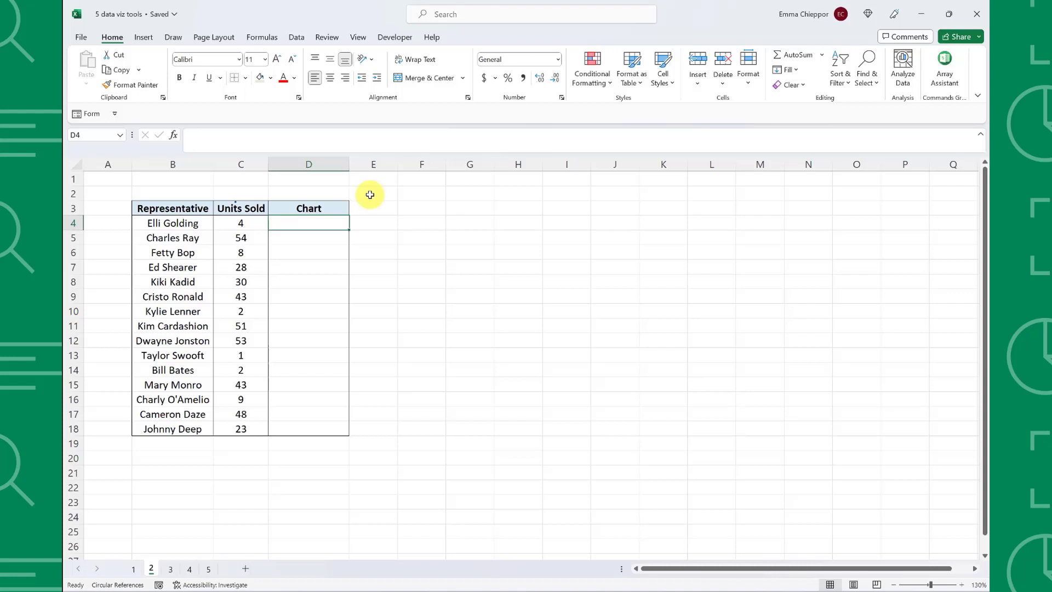
type("=rept(")
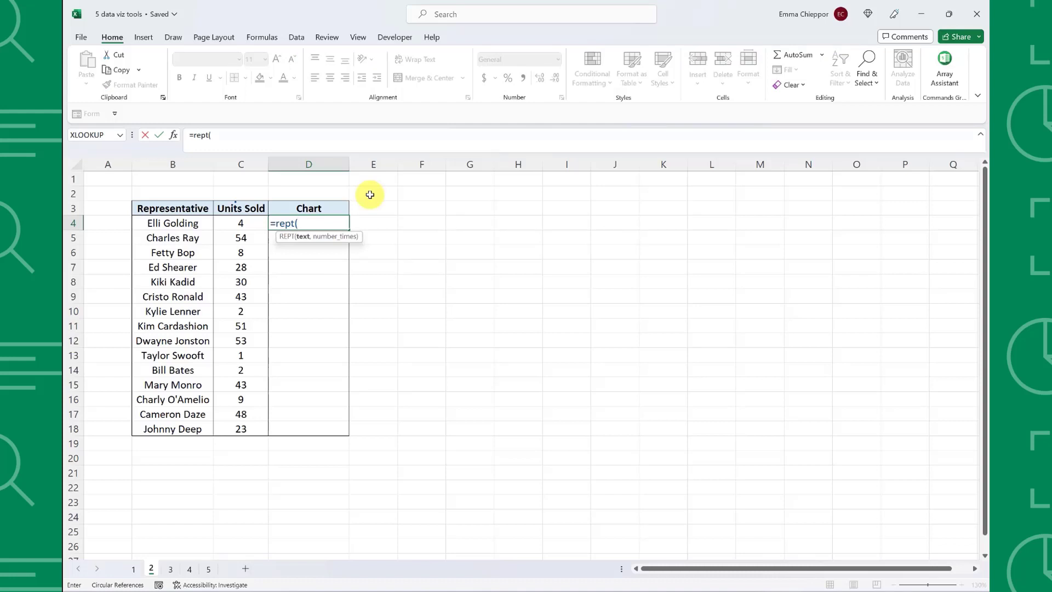
type("\"|\"")
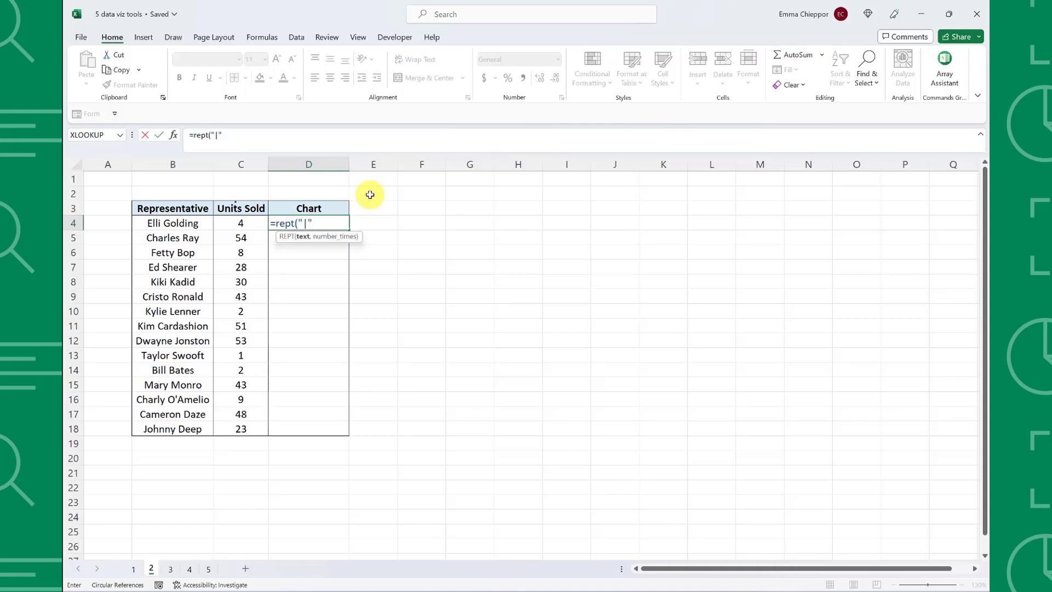
type(",")
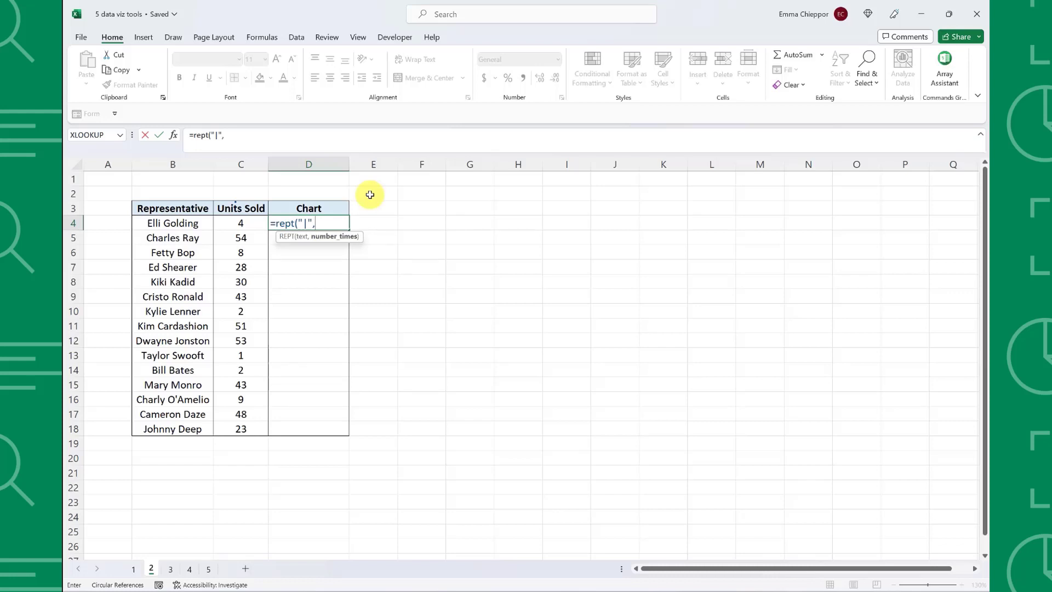
left_click(240, 223)
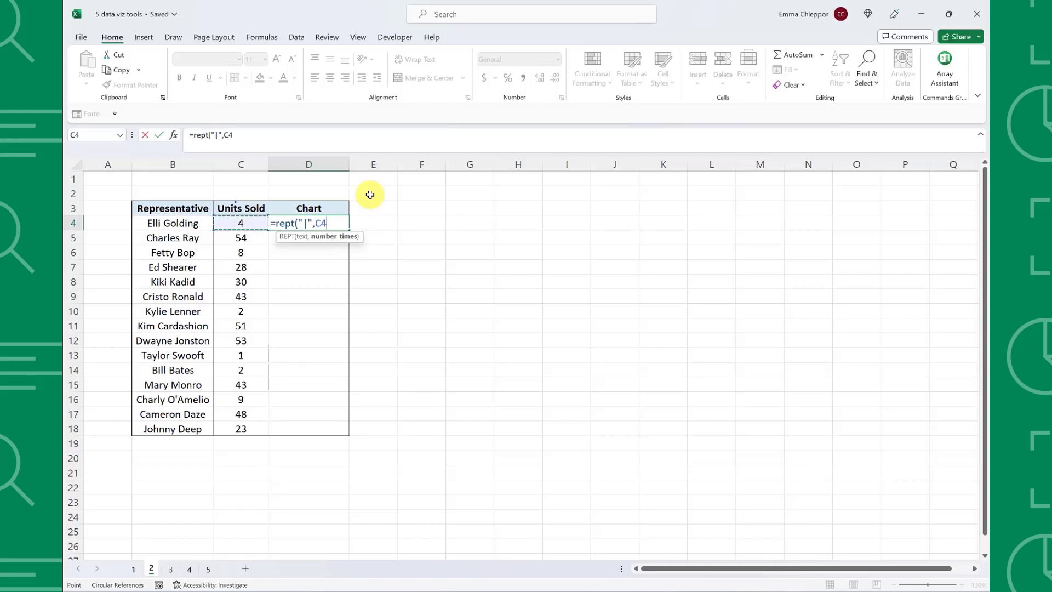
type(")")
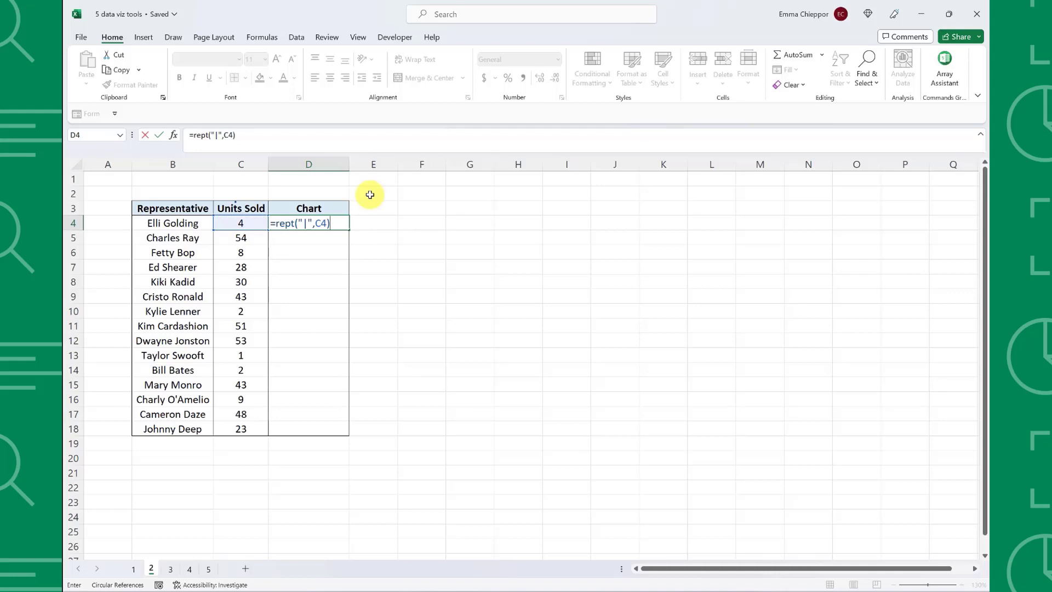
key("Return")
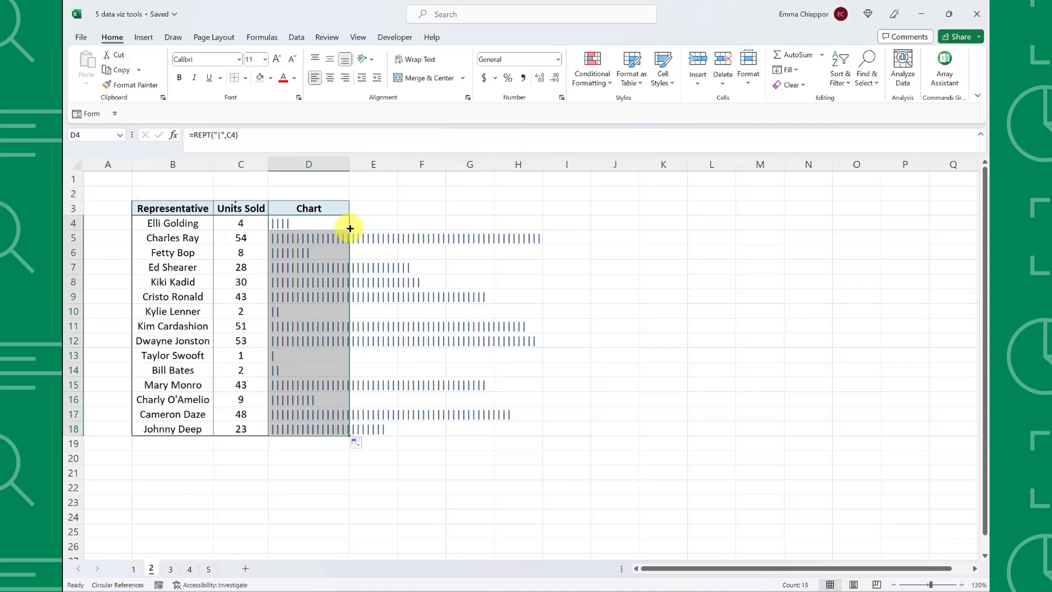
Set the Chart cells' font to Stencil, then select the State and Sales table on sheet 3.
left_click(204, 59)
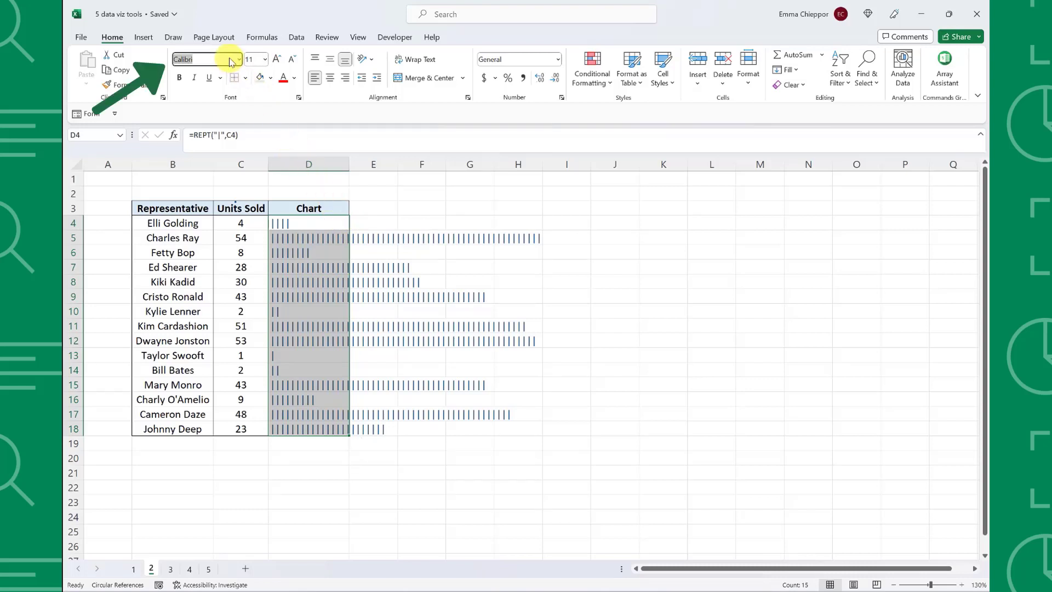
type("Stencil")
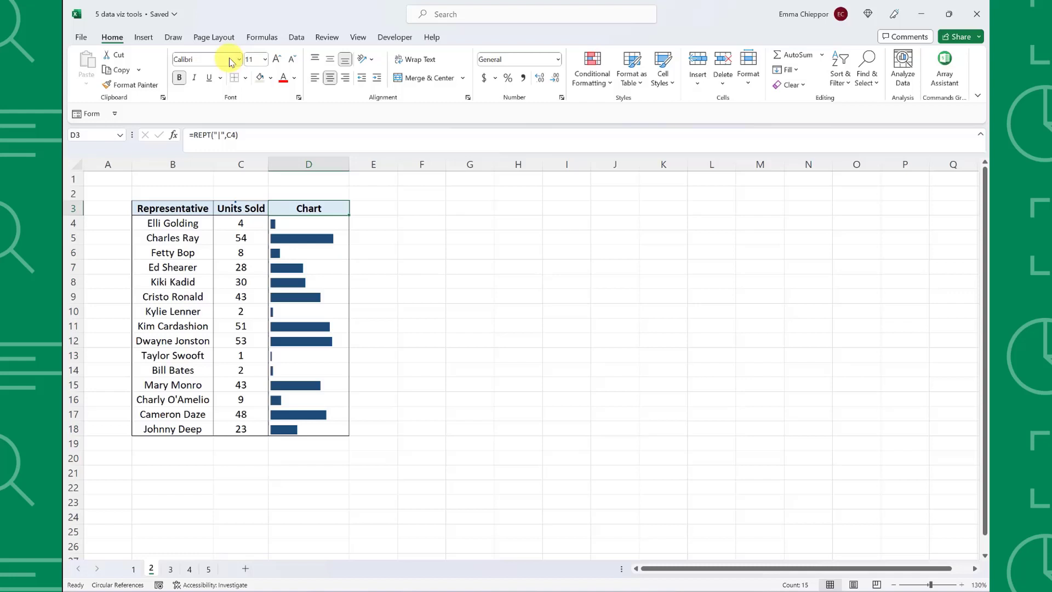
left_click(308, 208)
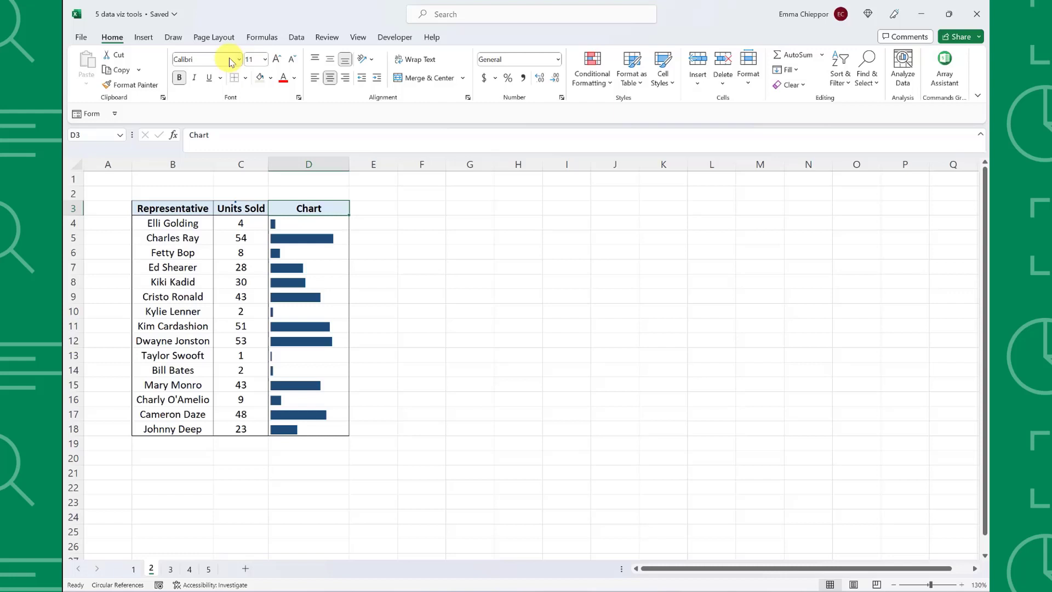
left_click(170, 568)
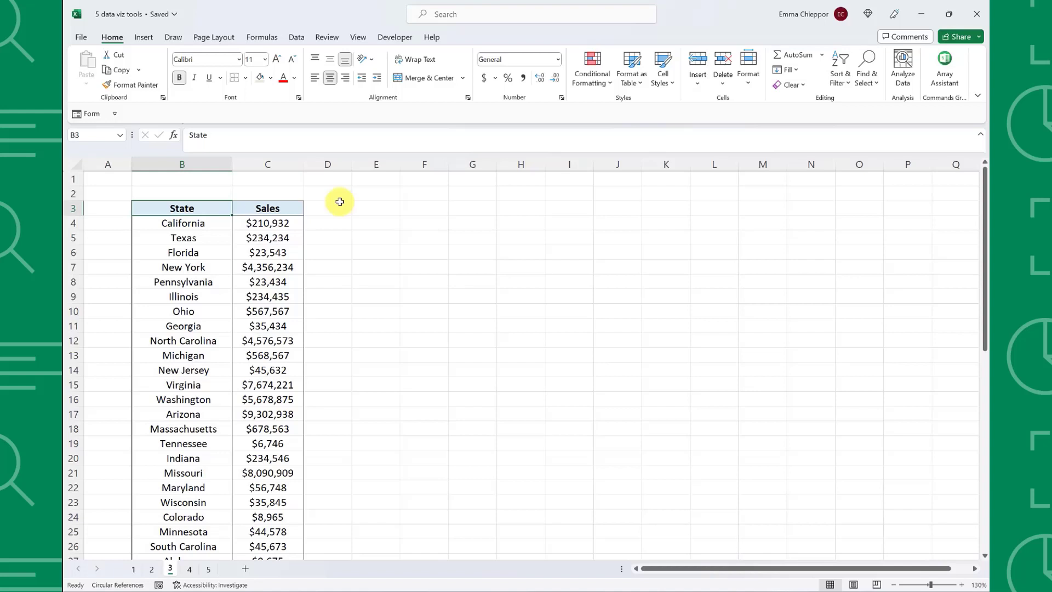
key("ctrl+a")
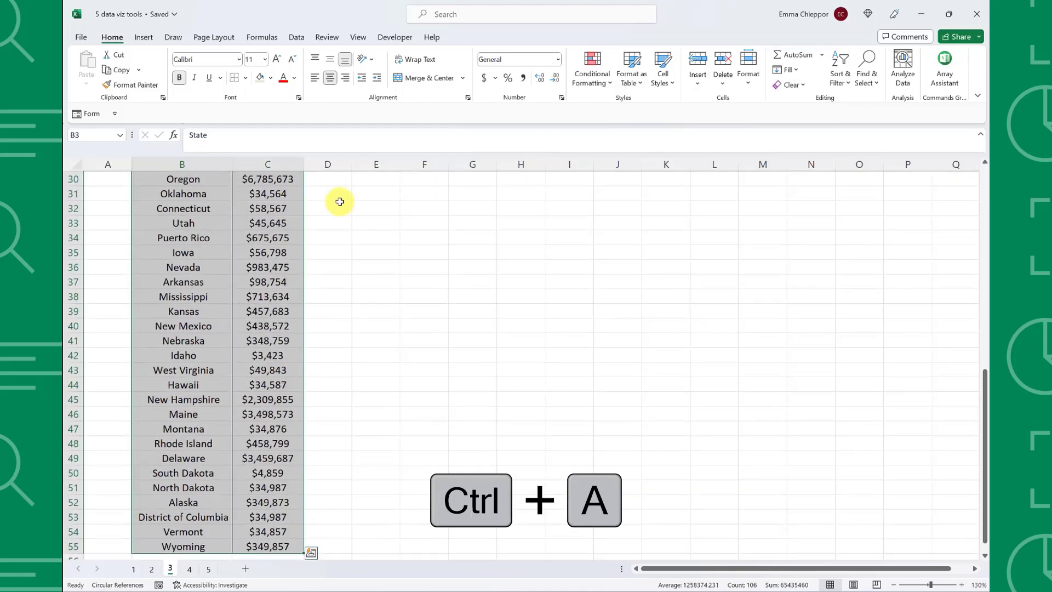
left_click(143, 36)
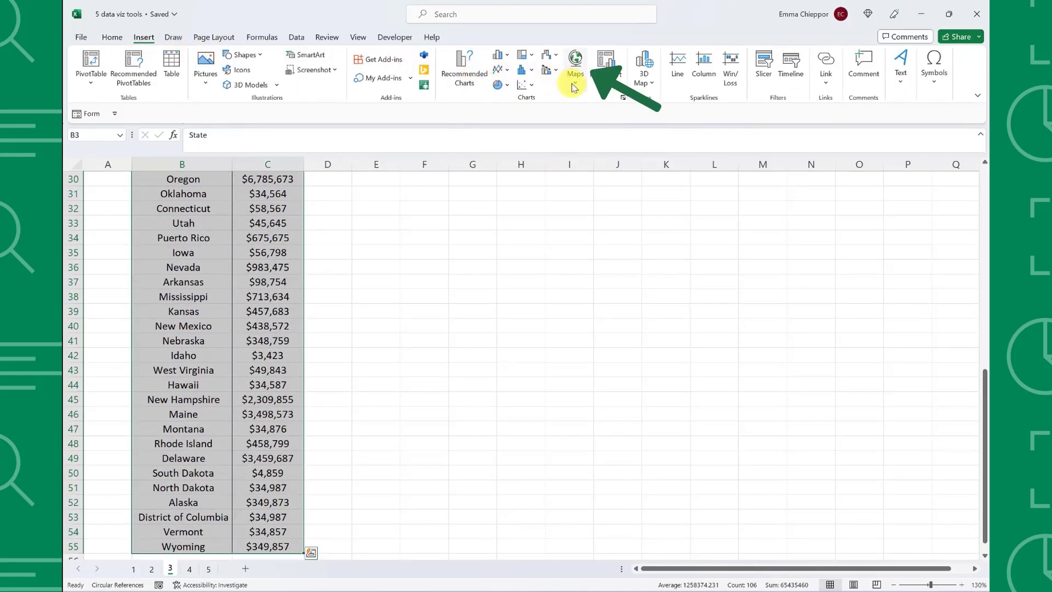
left_click(573, 60)
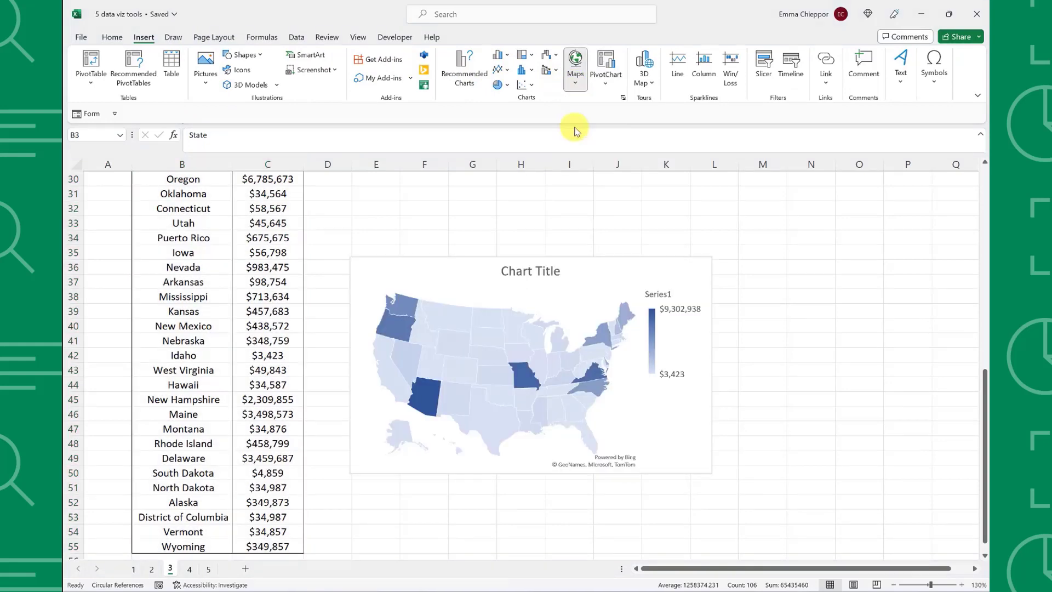
left_click(530, 365)
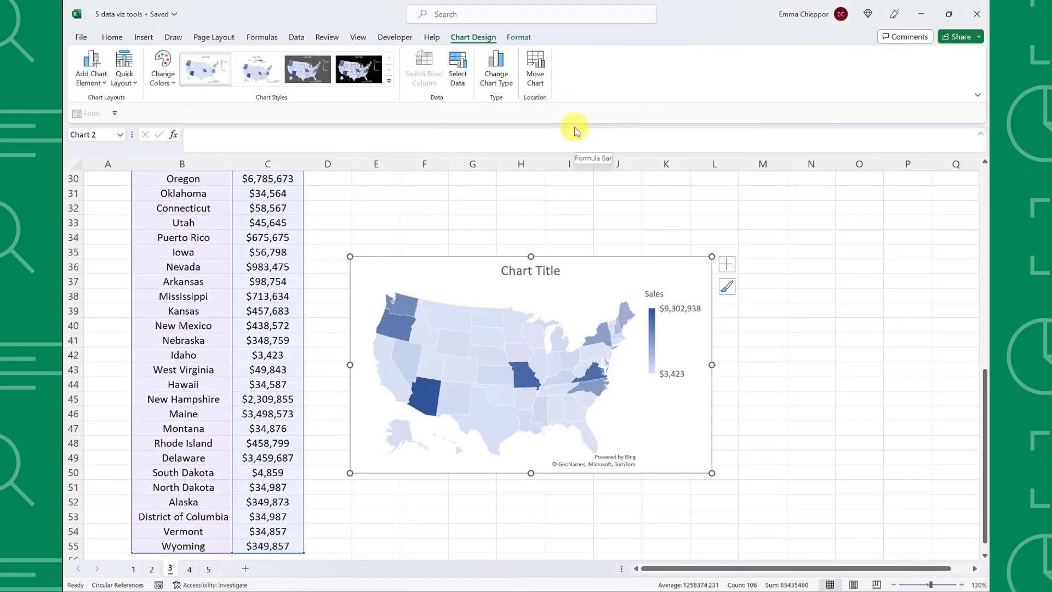
mouse_move(423, 391)
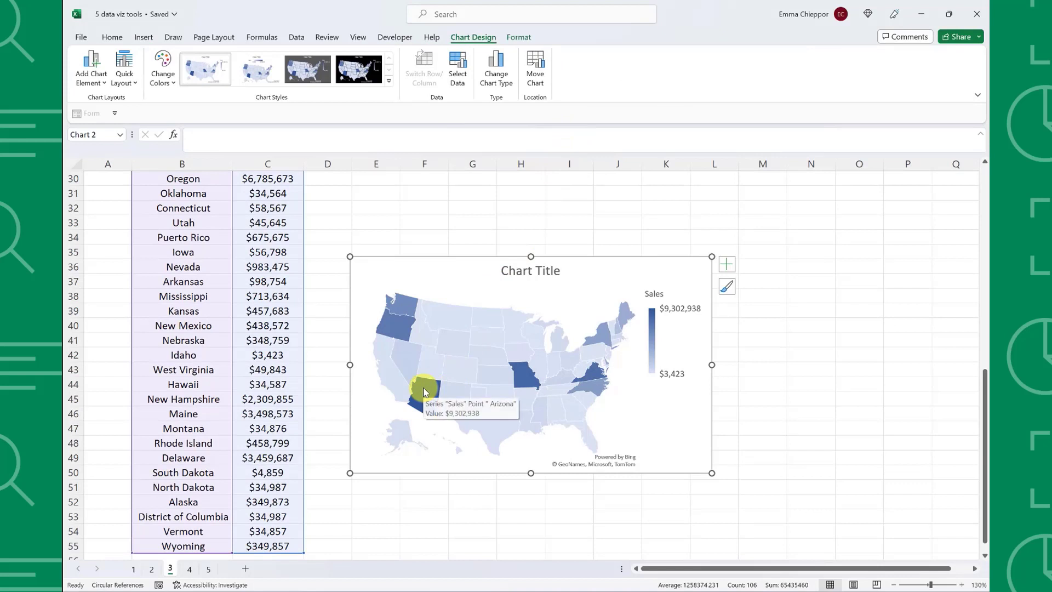
mouse_move(424, 367)
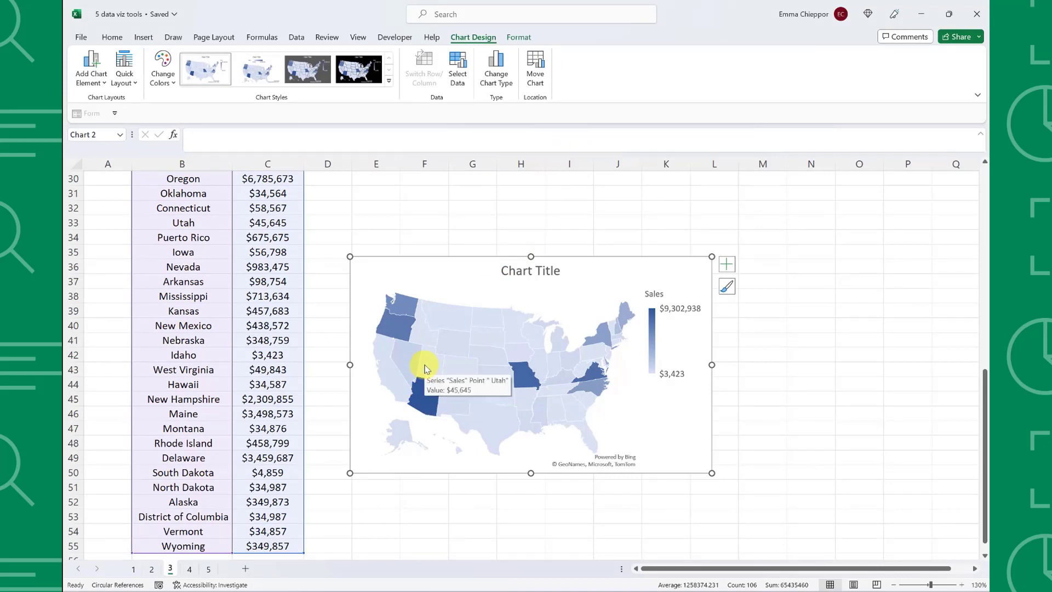
mouse_move(424, 340)
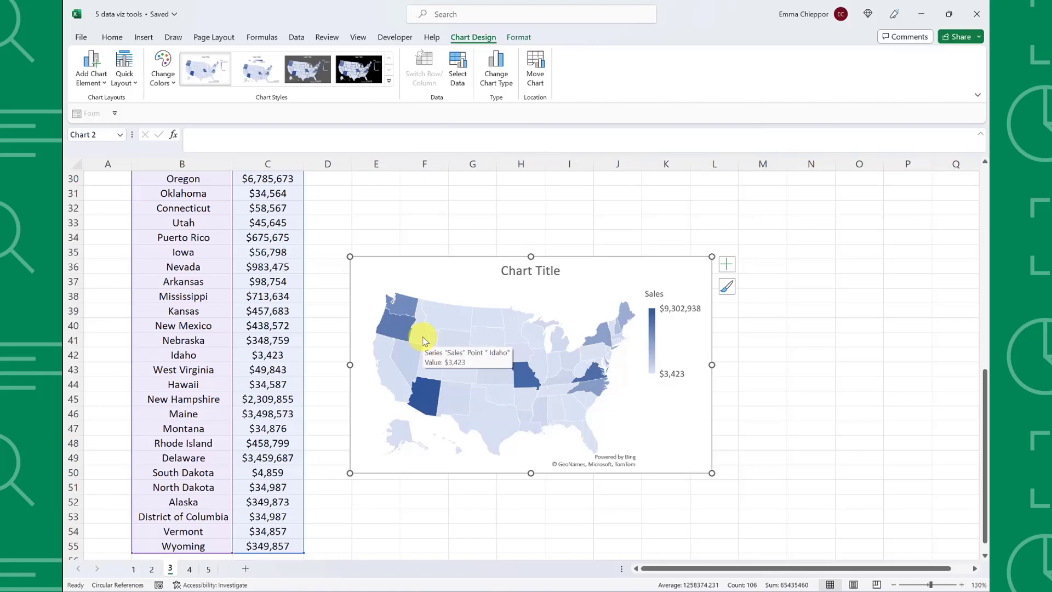
On sheet 4, apply a Green-White-Red color scale to percentages C5:F18.
left_click(188, 568)
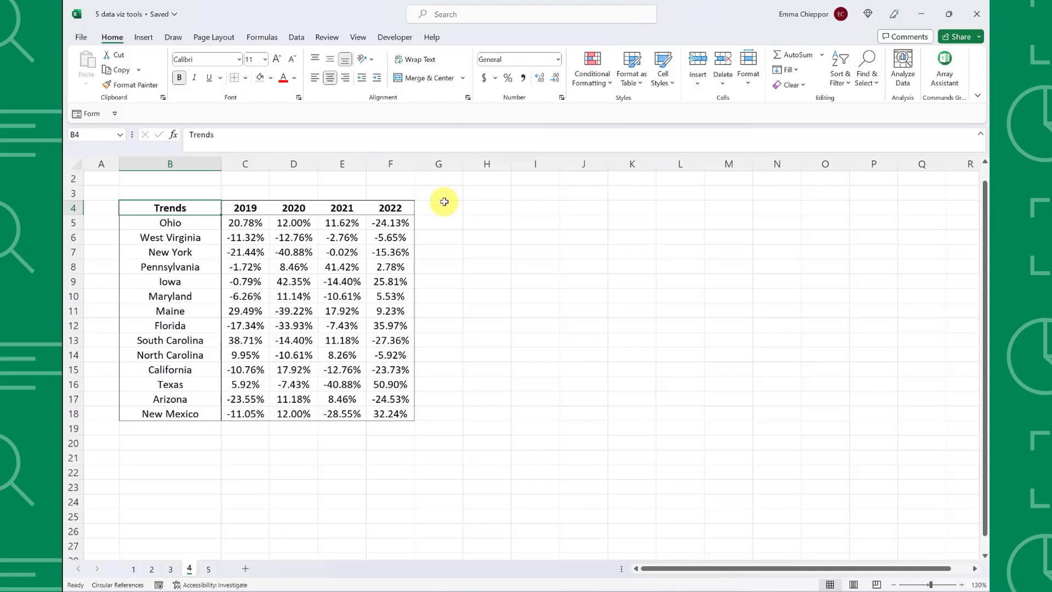
mouse_move(262, 221)
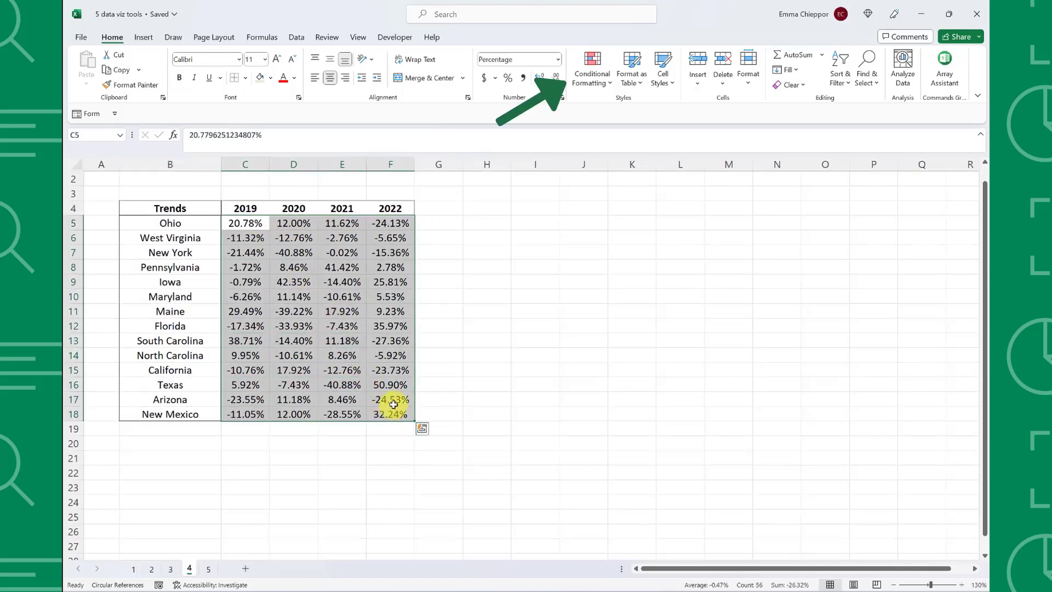
left_click(591, 67)
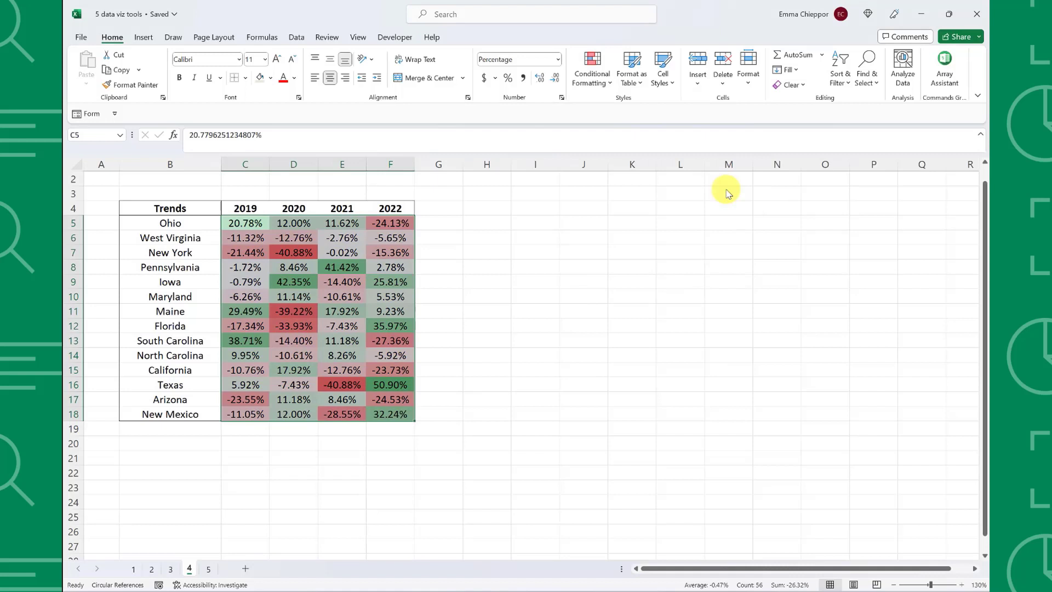
On sheet 5, insert a default column chart of the B3:C6 software votes.
left_click(245, 207)
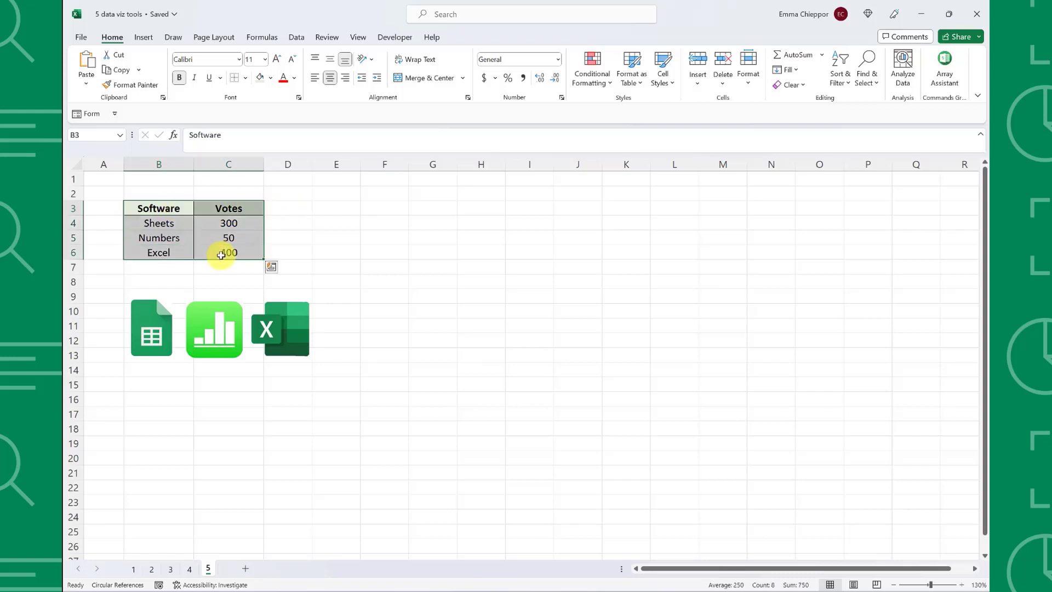
key("Alt+F1")
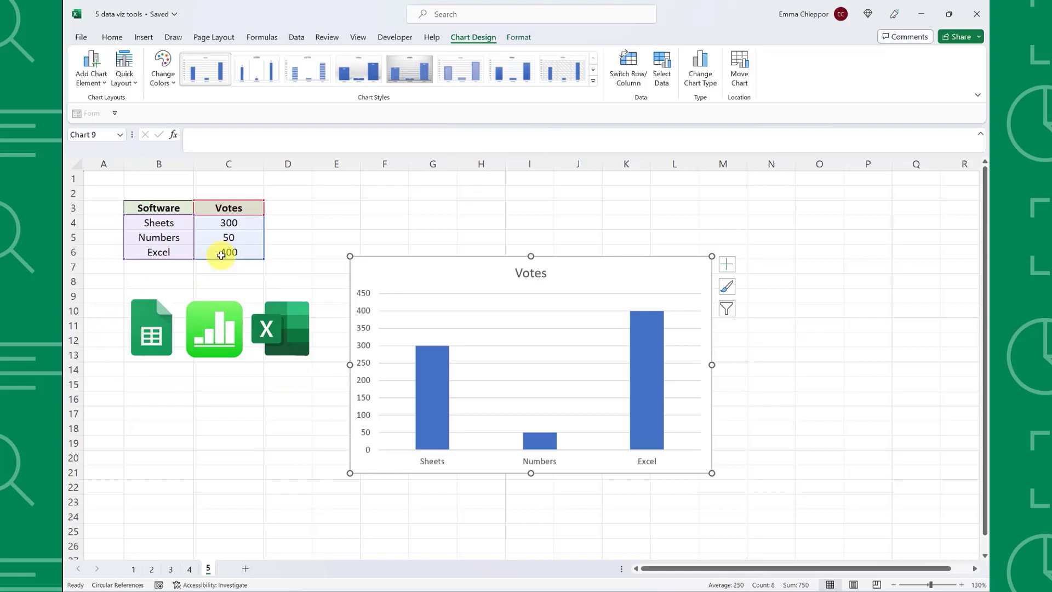
Fill the Sheets bar of the Votes chart with the Sheets logo.
left_click(143, 37)
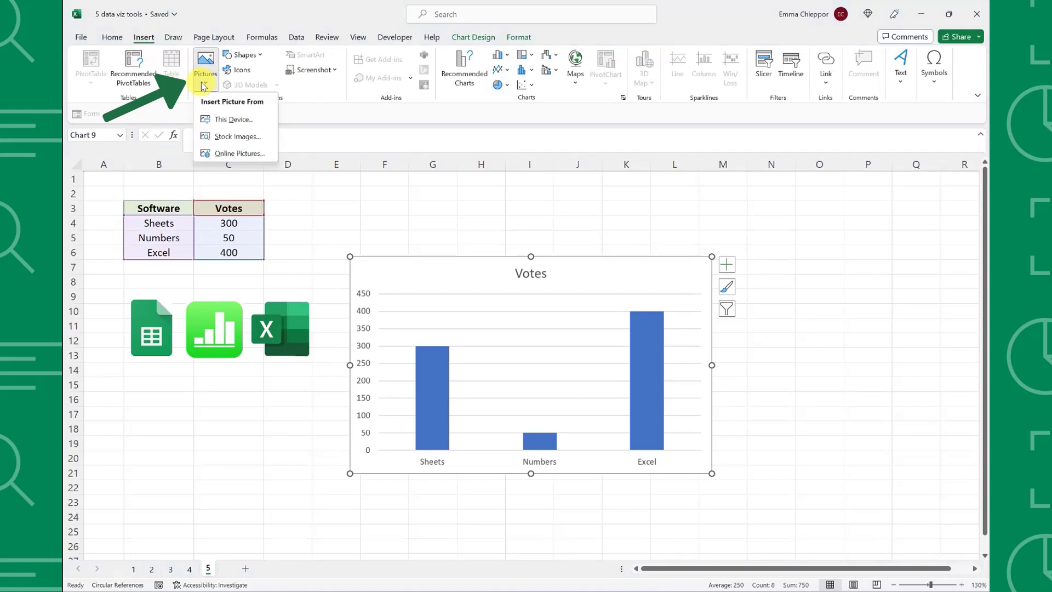
mouse_move(216, 153)
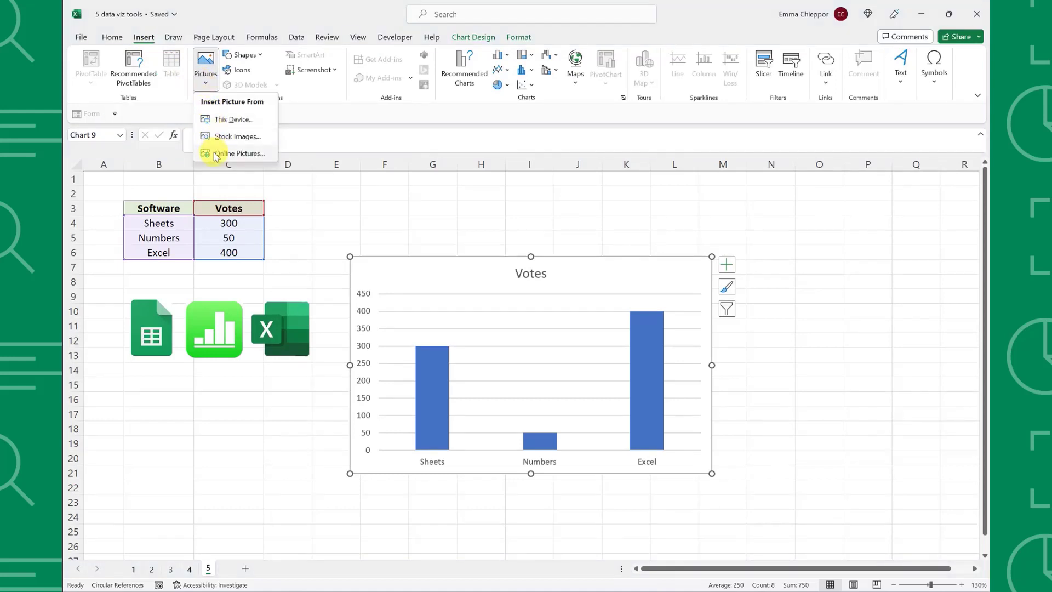
mouse_move(239, 153)
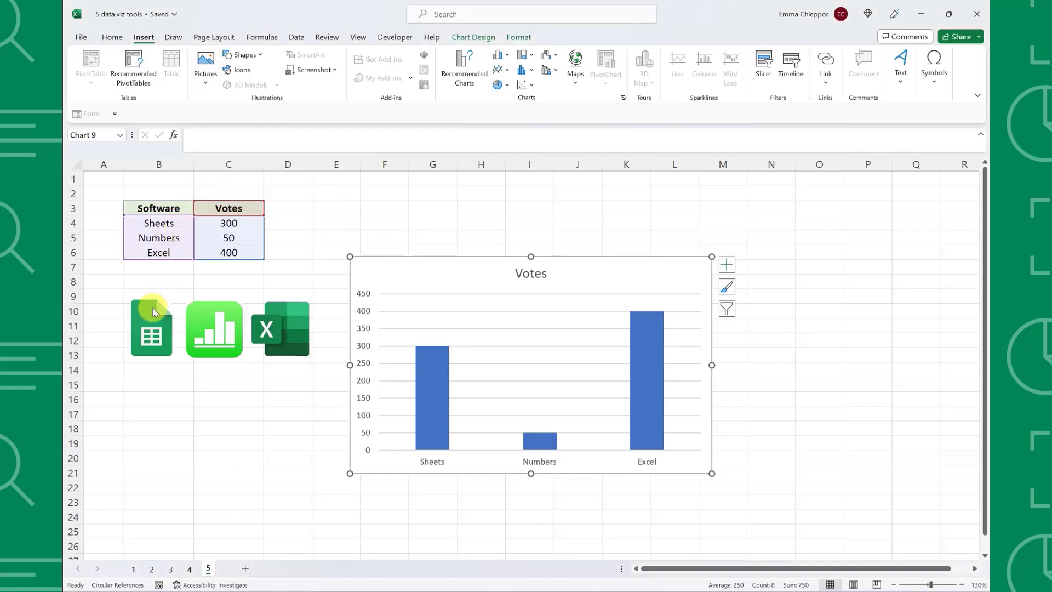
left_click(150, 329)
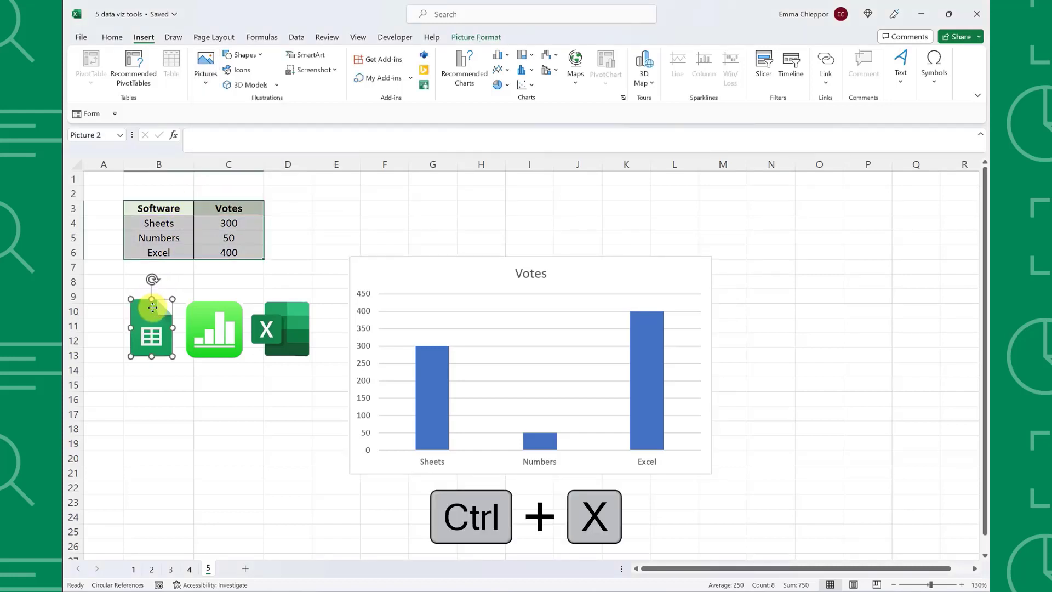
left_click(432, 396)
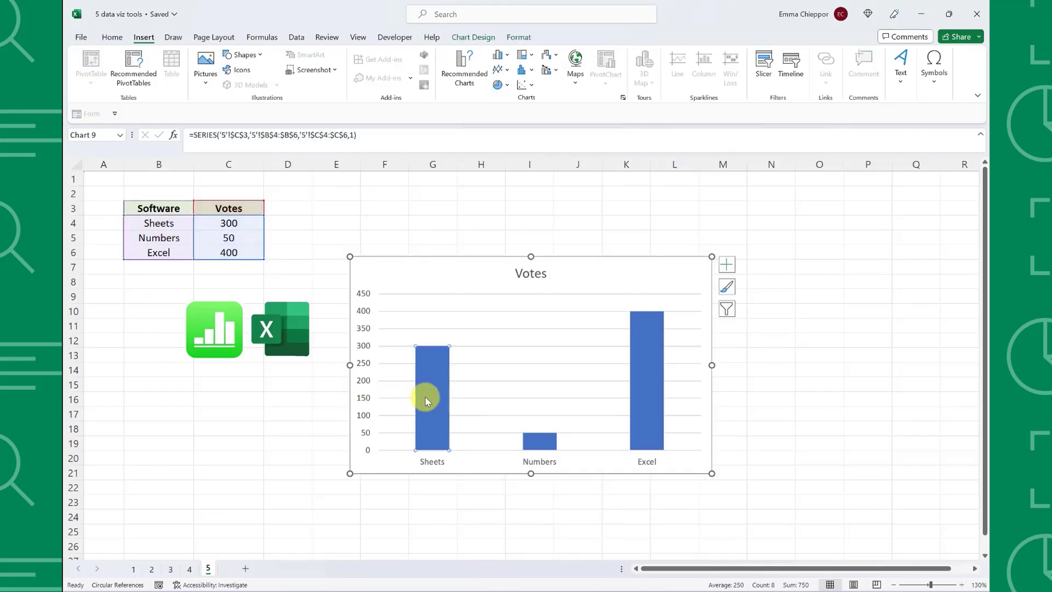
key("ctrl+v")
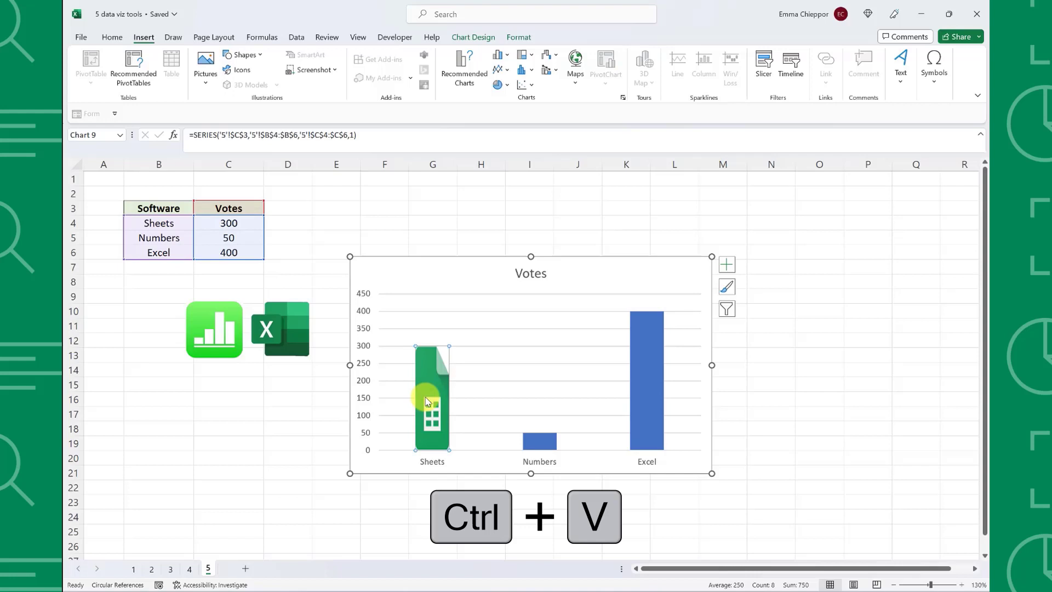
Fill the Numbers and Excel bars with their matching logos.
key("ctrl+x")
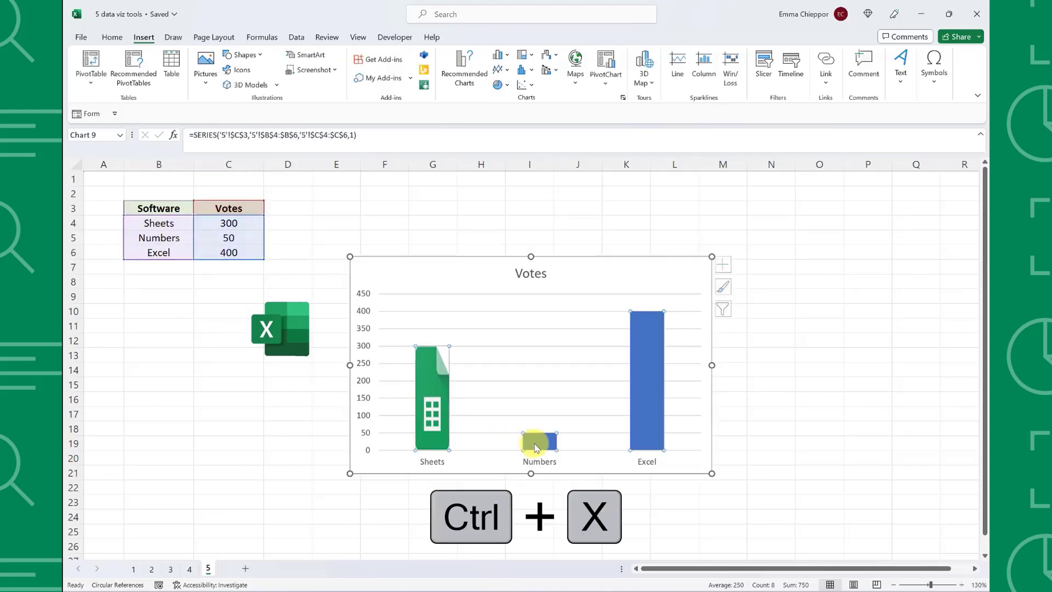
key("ctrl+x")
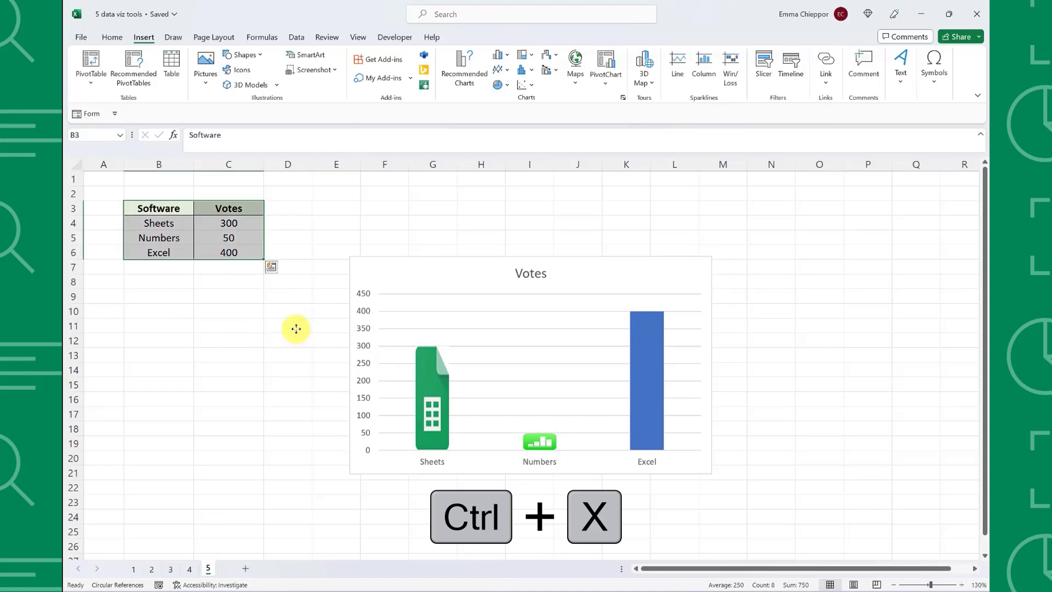
key("ctrl+v")
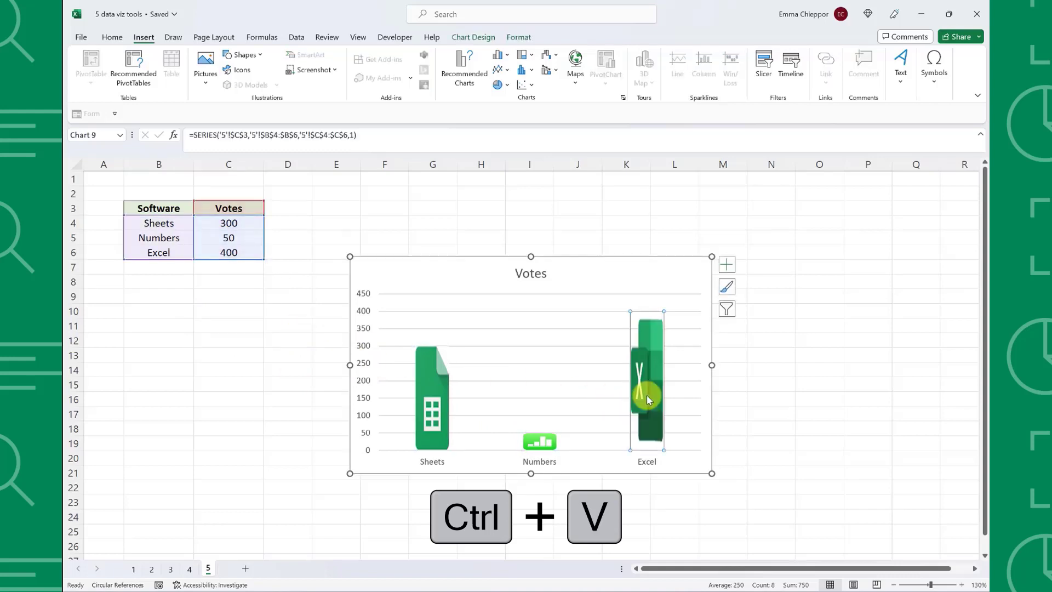
key("ctrl+v")
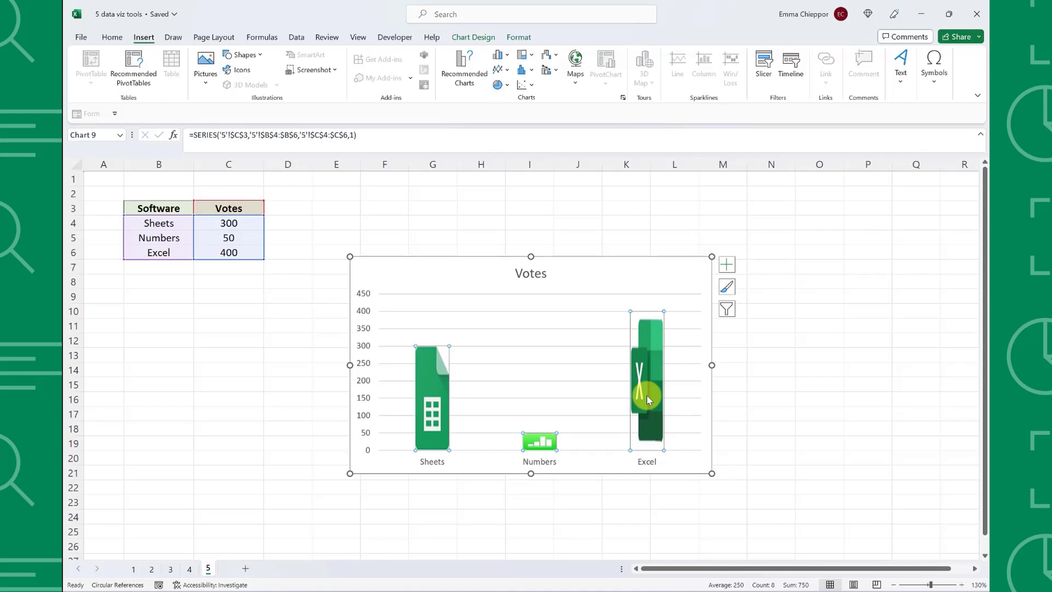
right_click(647, 392)
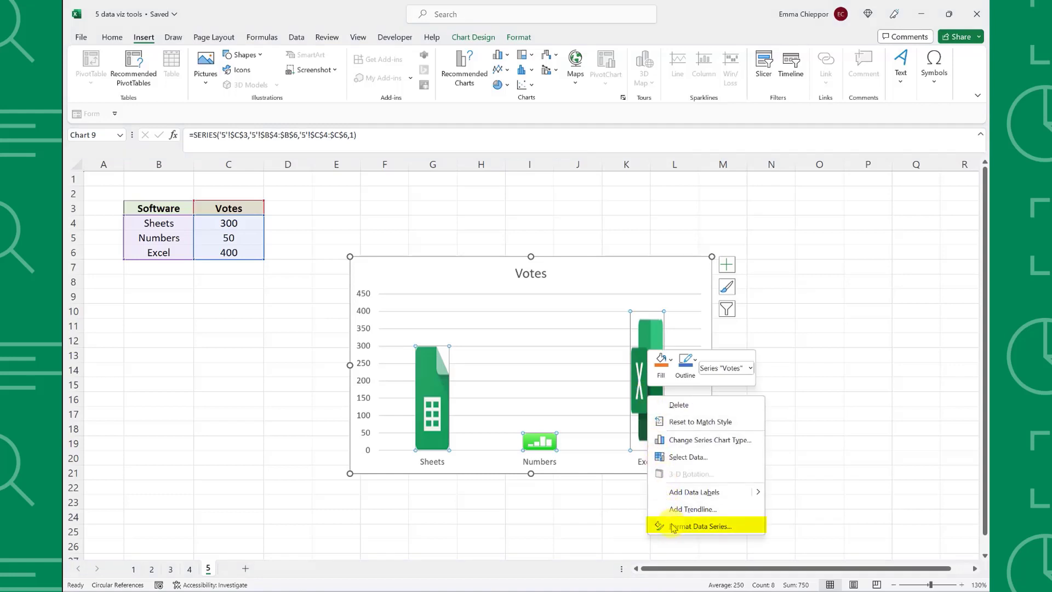
Choose Format Data Series to show the Votes series overlap and gap width settings.
left_click(698, 525)
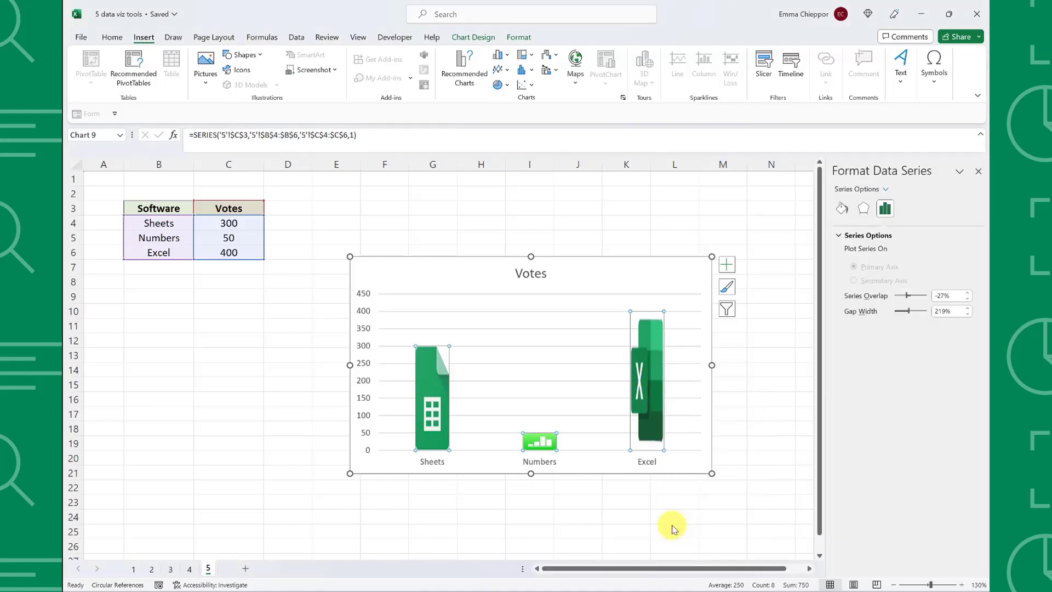